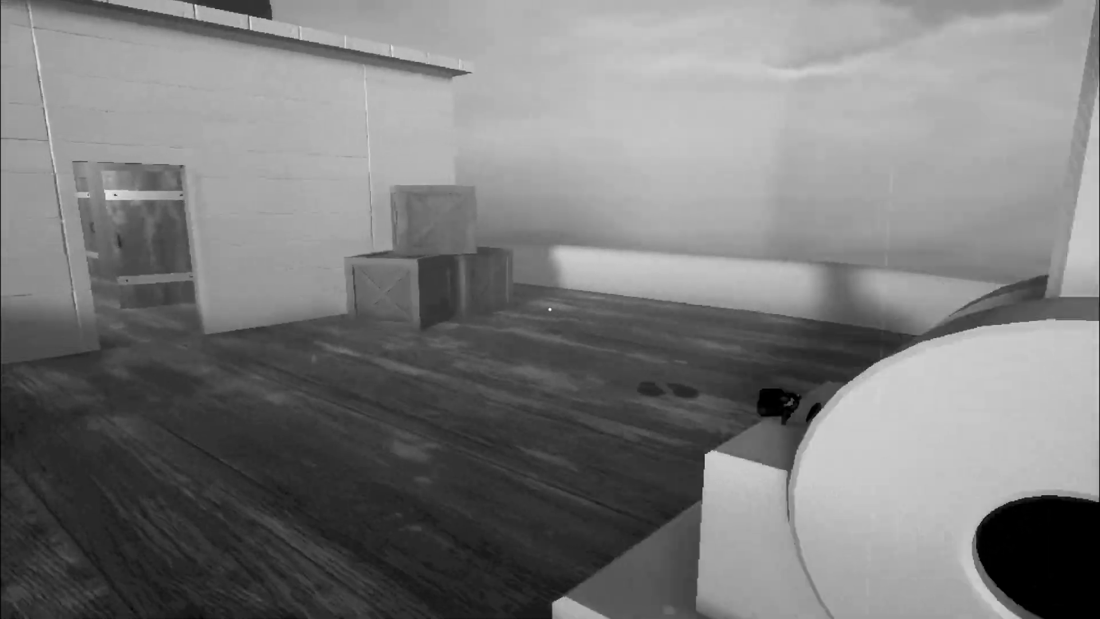
{"action": "mouse_move", "coordinate": [548, 310]}
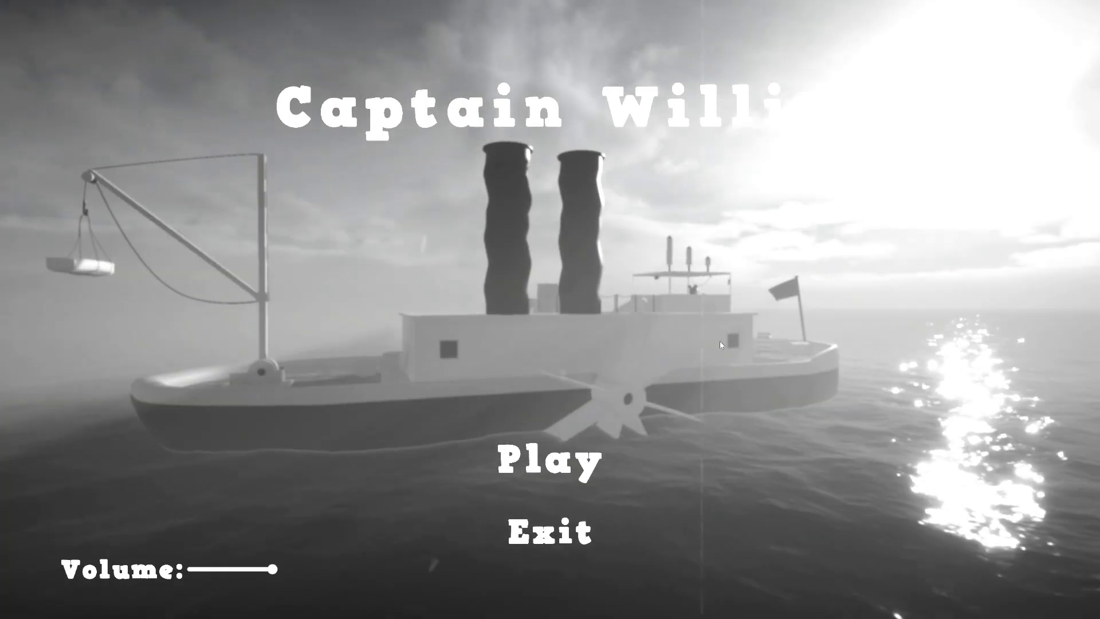
{"action": "left_click", "coordinate": [546, 463]}
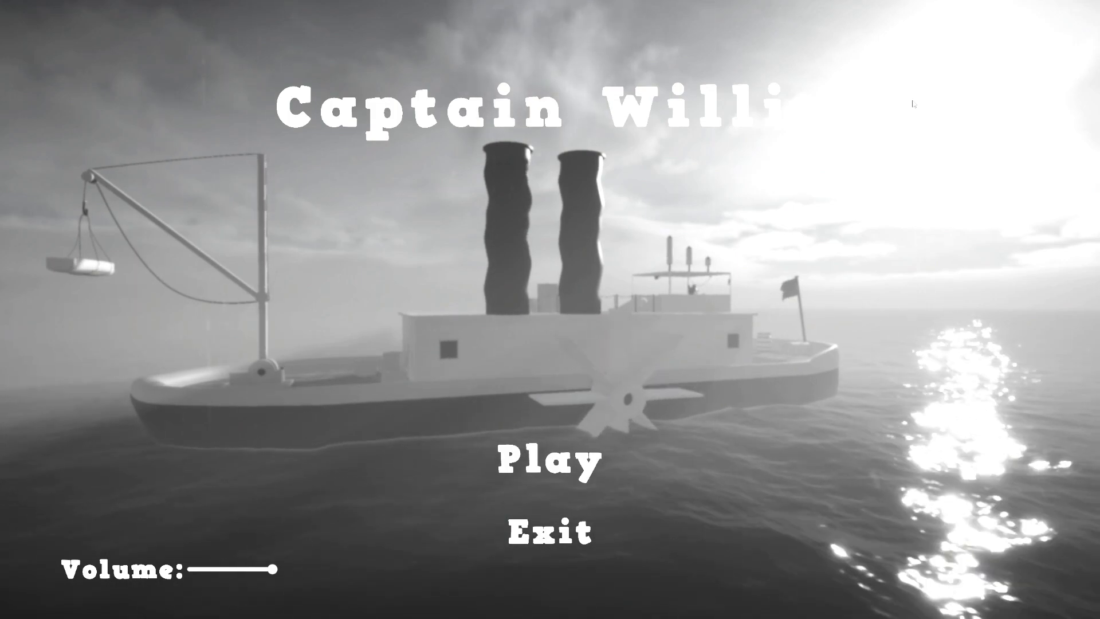
{"action": "mouse_move", "coordinate": [902, 51]}
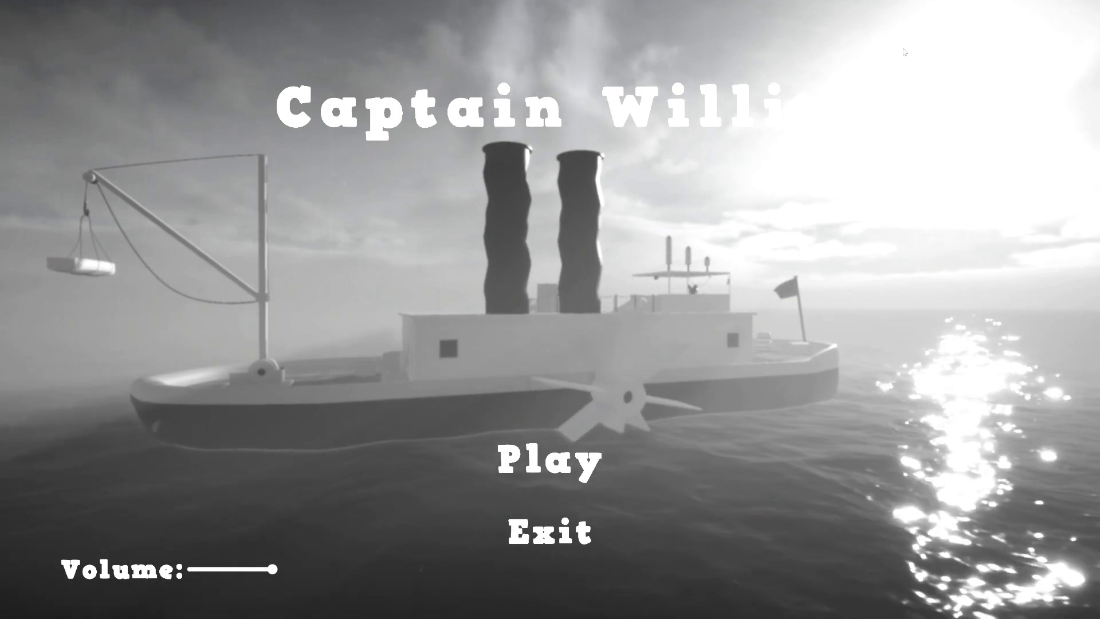